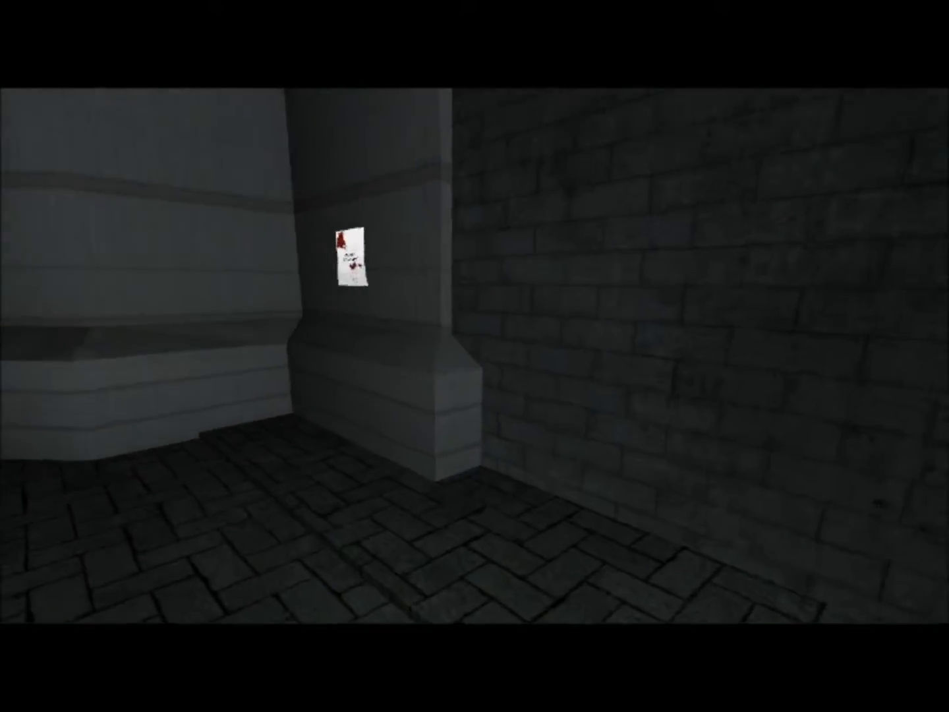
{"action": "left_click", "coordinate": [350, 261]}
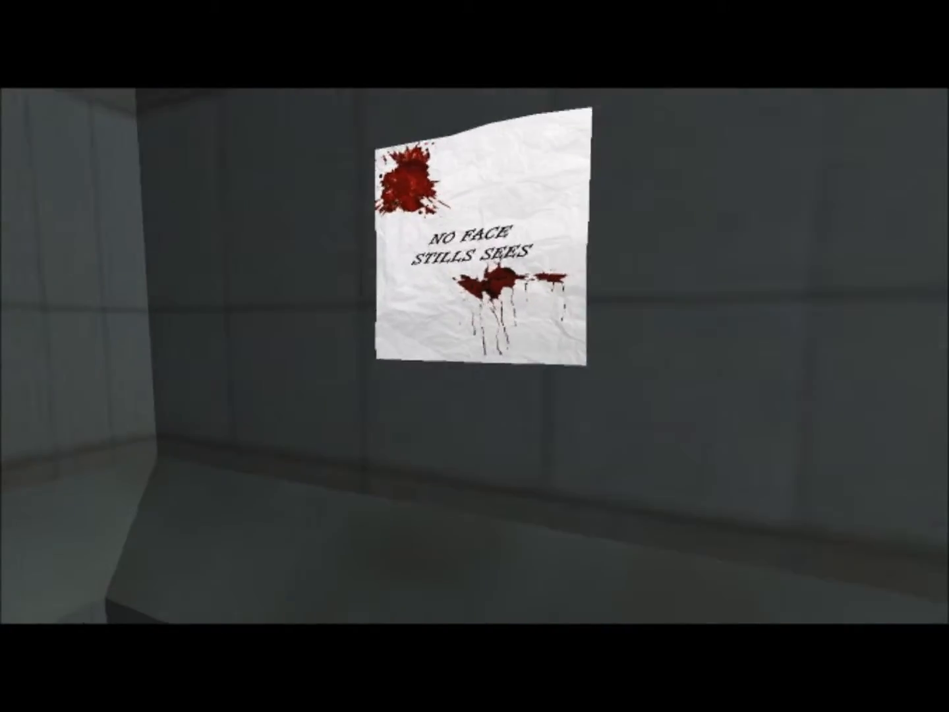
{"action": "left_click", "coordinate": [481, 251]}
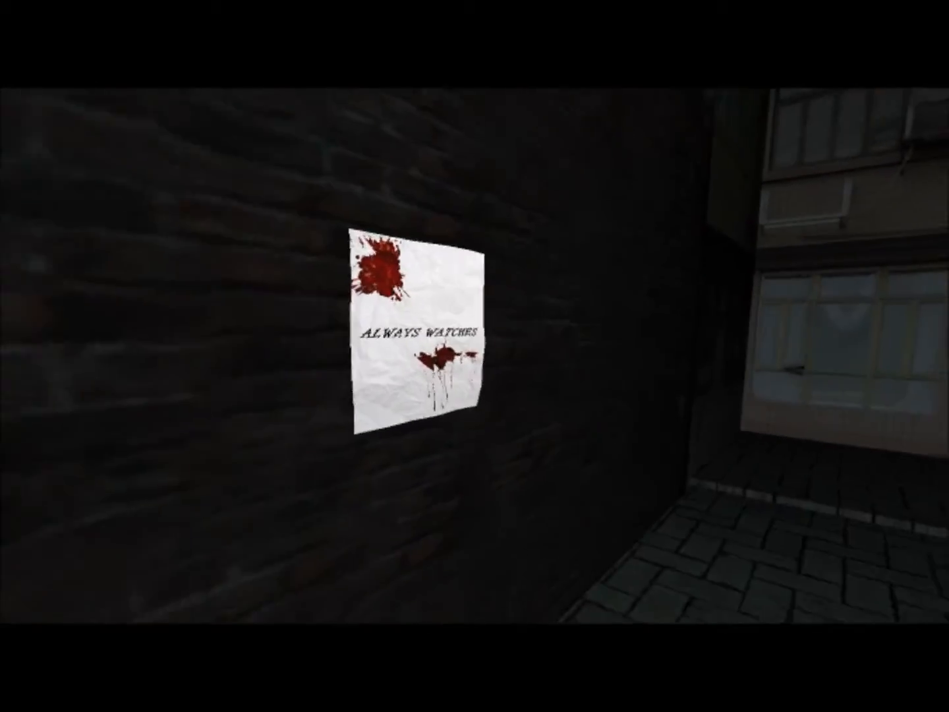
{"action": "left_click", "coordinate": [415, 330]}
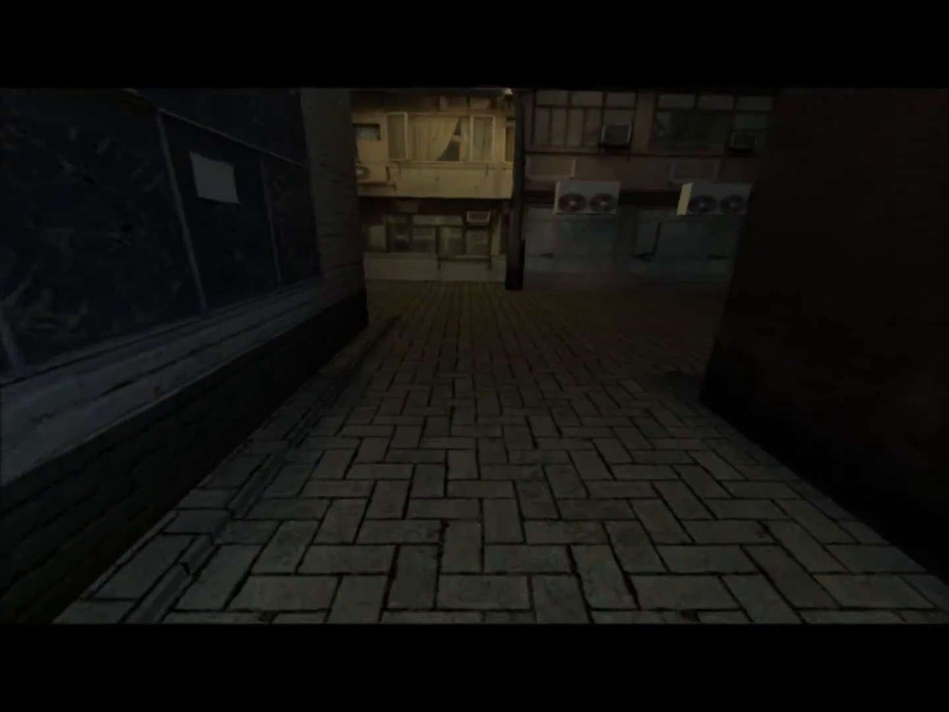
{"action": "mouse_move", "coordinate": [475, 356]}
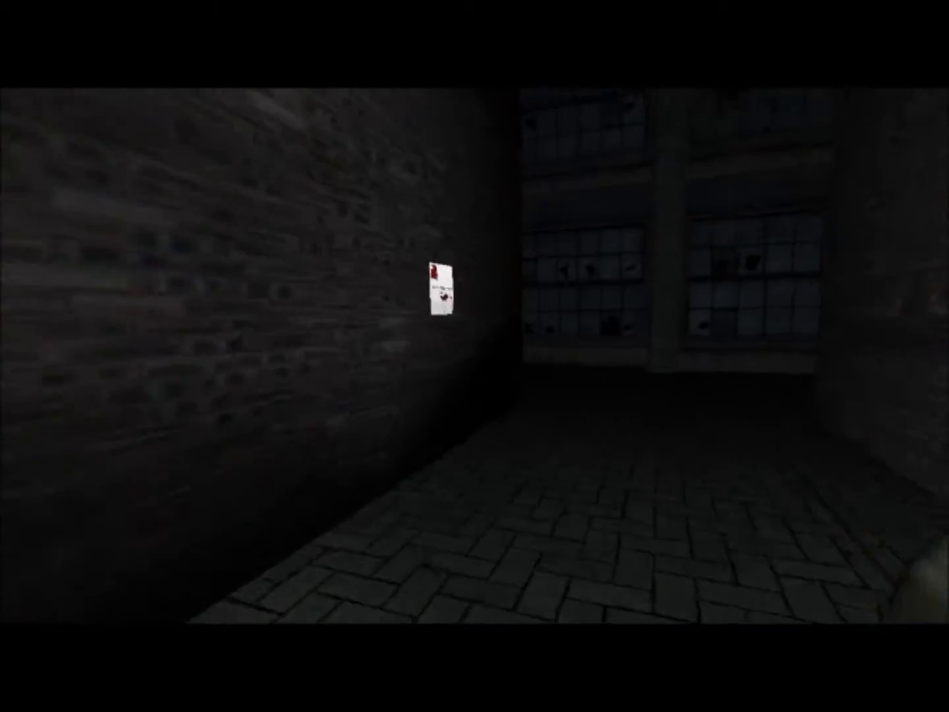
{"action": "left_click", "coordinate": [442, 294]}
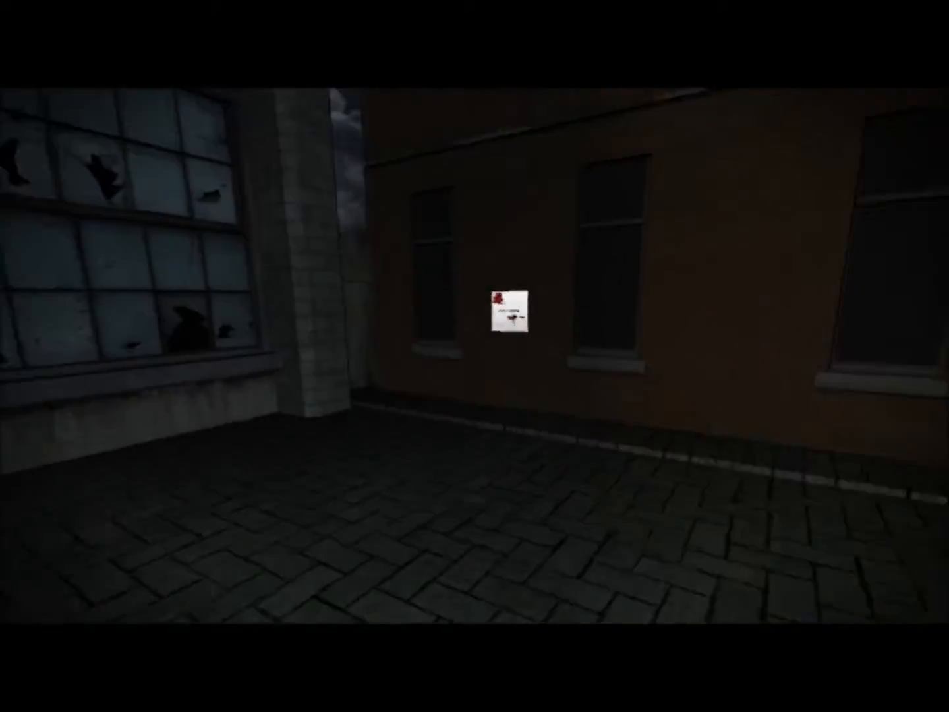
{"action": "left_click", "coordinate": [509, 315]}
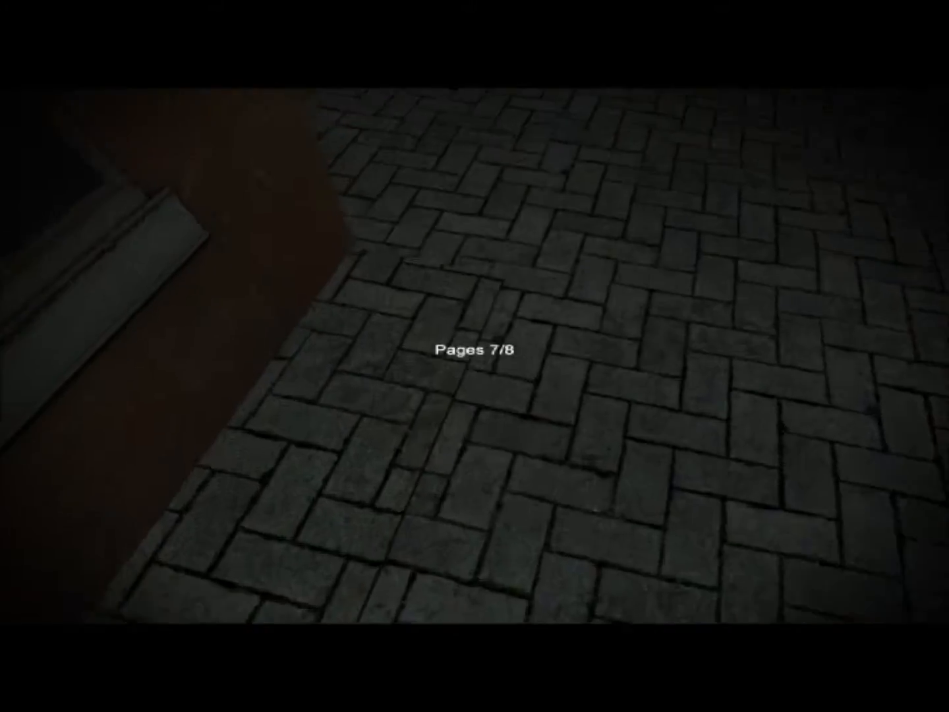